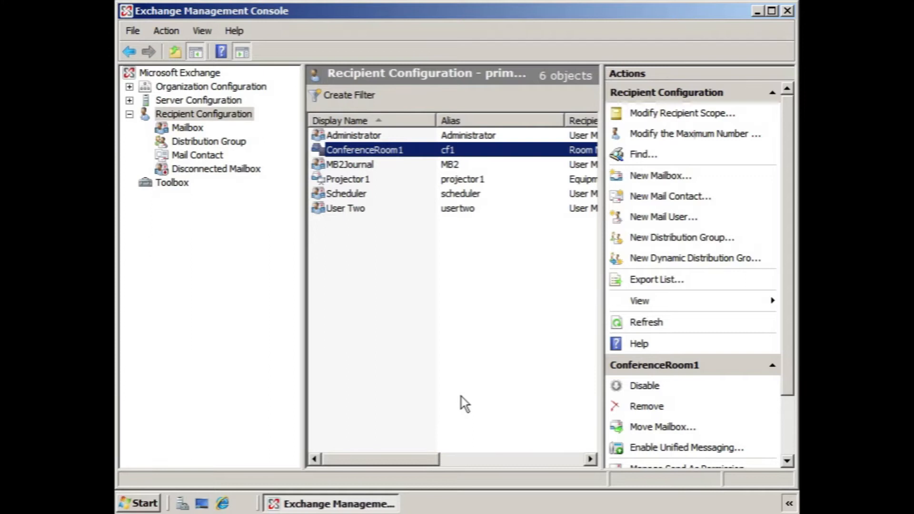
{"action": "mouse_move", "coordinate": [670, 196]}
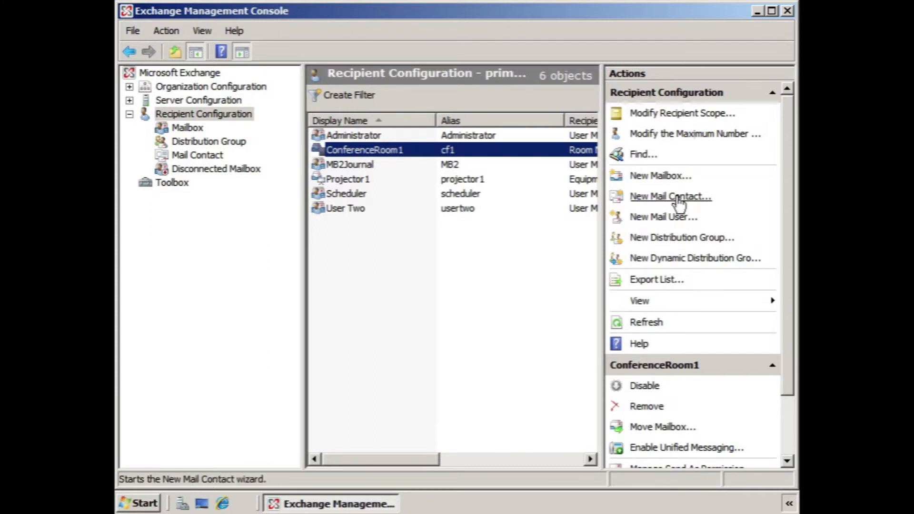
{"action": "mouse_move", "coordinate": [682, 198]}
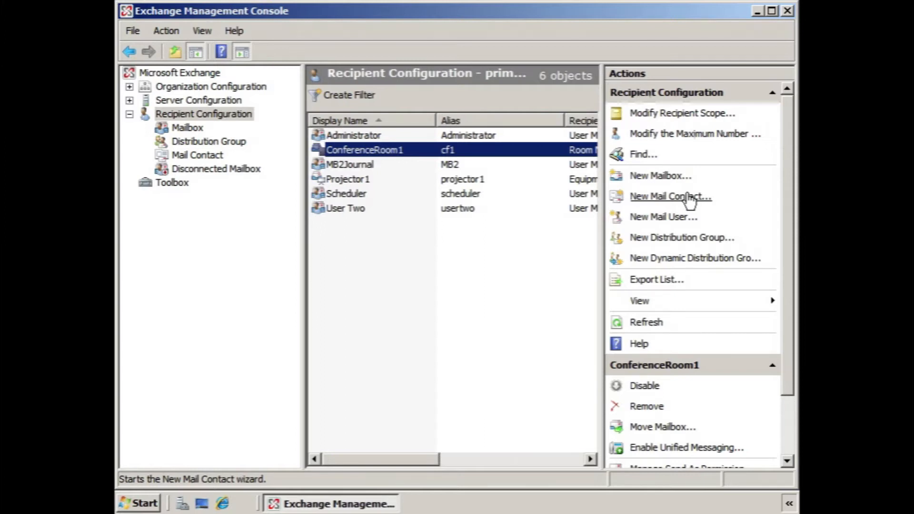
{"action": "mouse_move", "coordinate": [679, 206]}
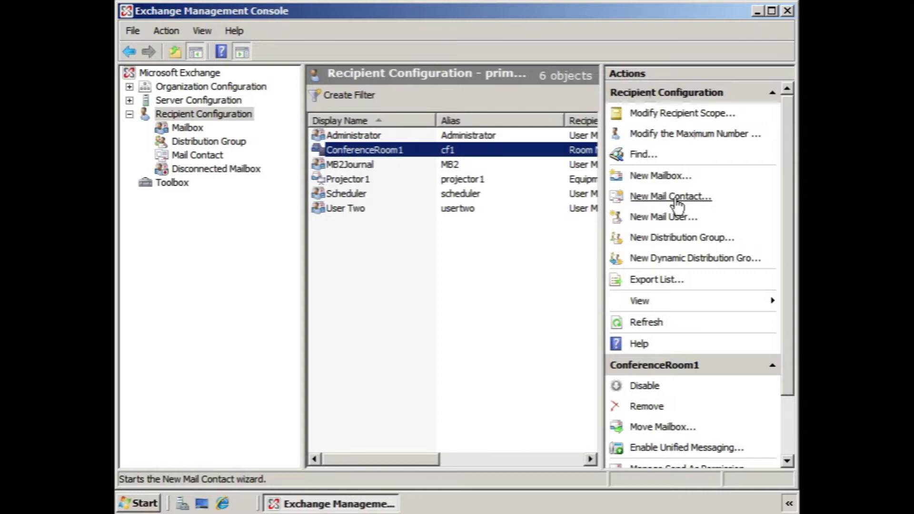
{"action": "mouse_move", "coordinate": [664, 217]}
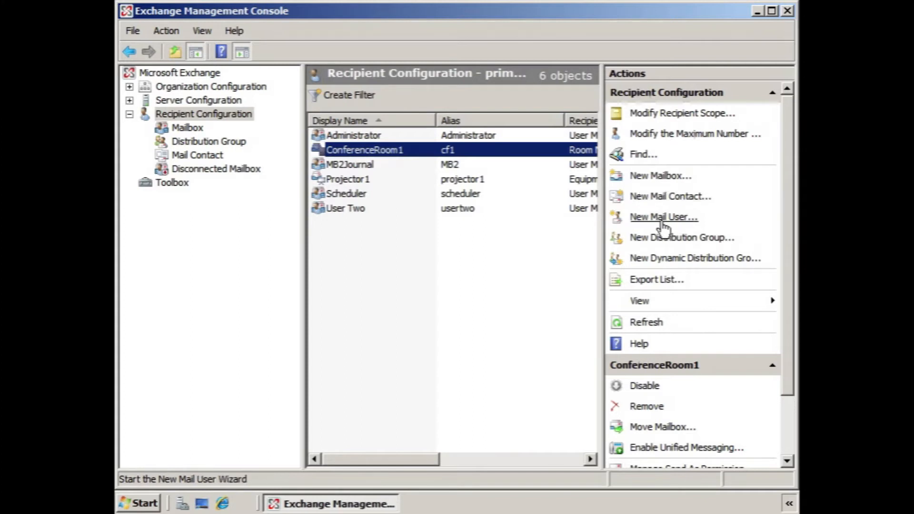
{"action": "mouse_move", "coordinate": [665, 225]}
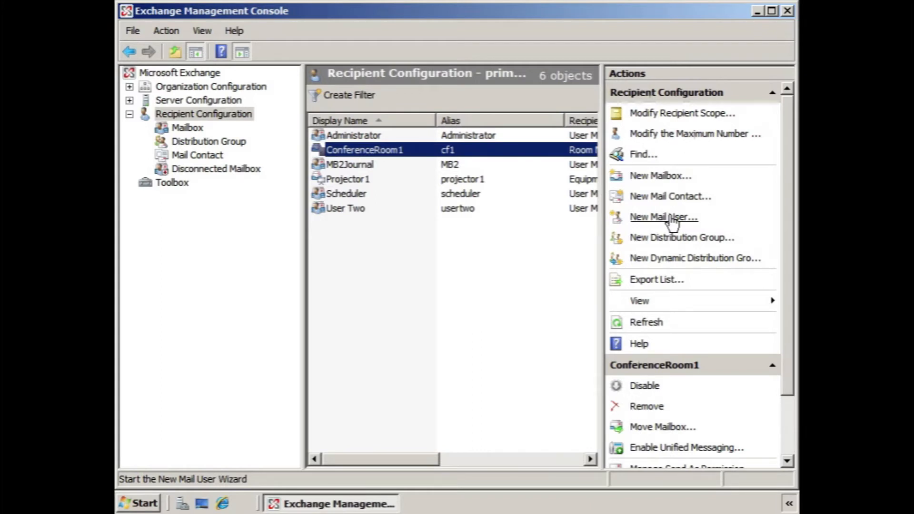
{"action": "mouse_move", "coordinate": [691, 231]}
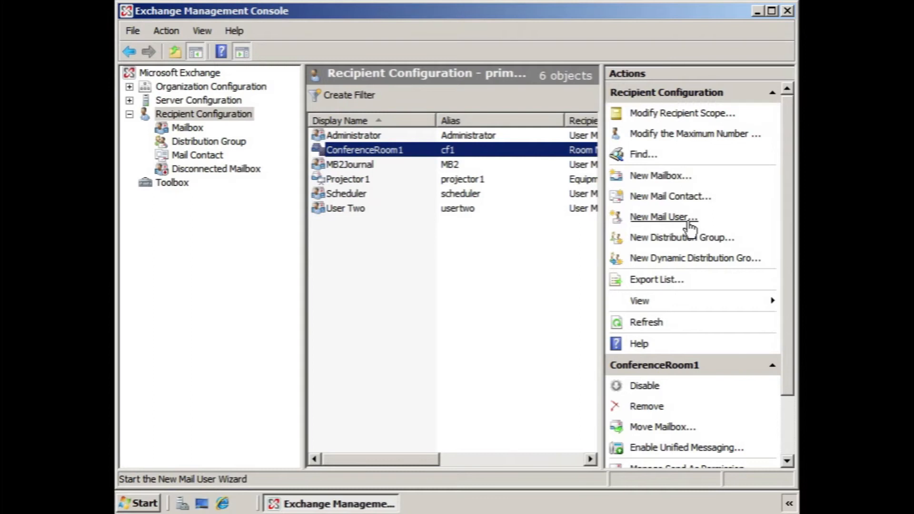
{"action": "mouse_move", "coordinate": [678, 205]}
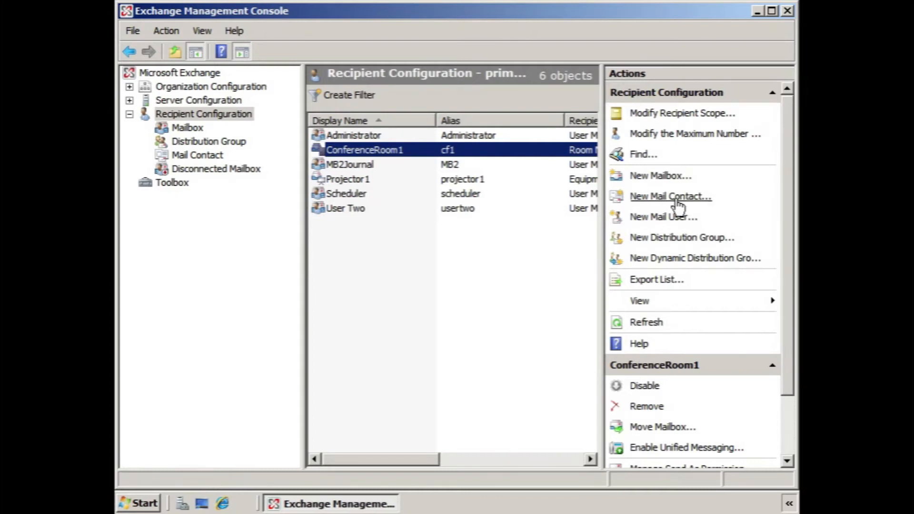
Step: Start the New Mail Contact wizard with 'New contact' selected
{"action": "left_click", "coordinate": [670, 196]}
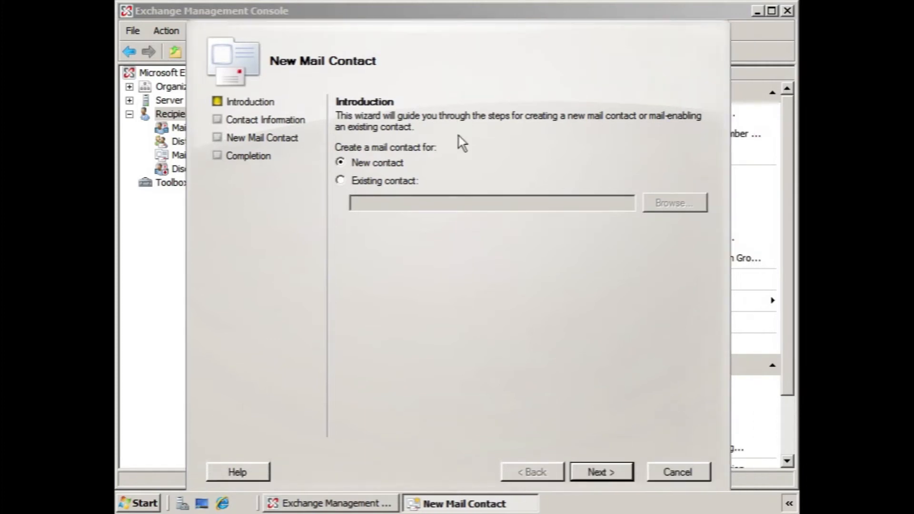
{"action": "mouse_move", "coordinate": [417, 165]}
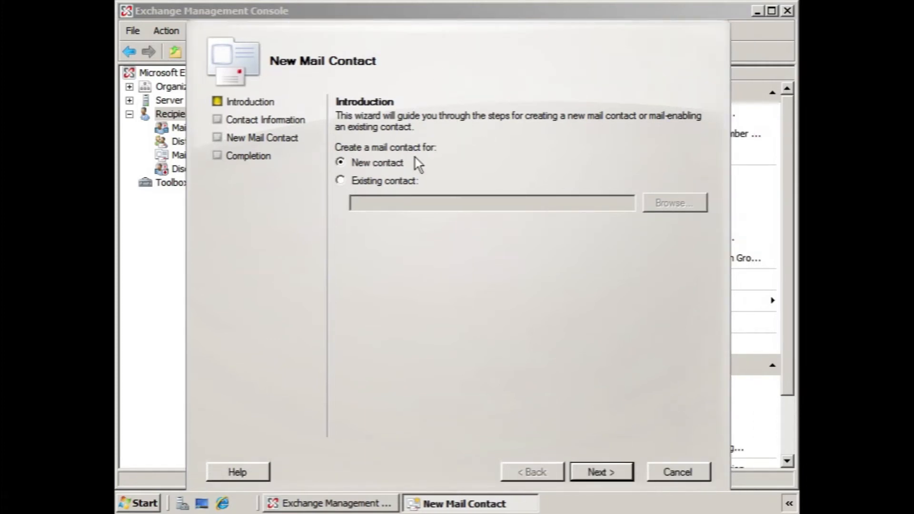
{"action": "mouse_move", "coordinate": [418, 194]}
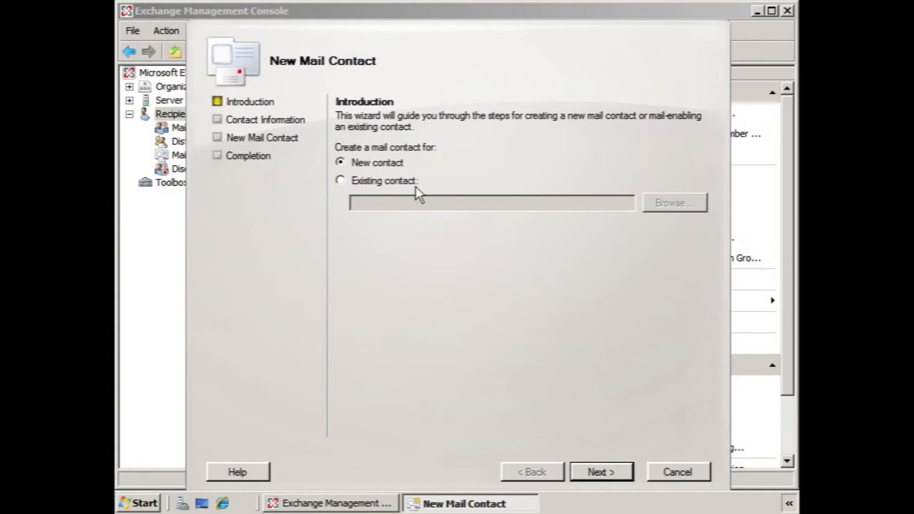
{"action": "mouse_move", "coordinate": [610, 461]}
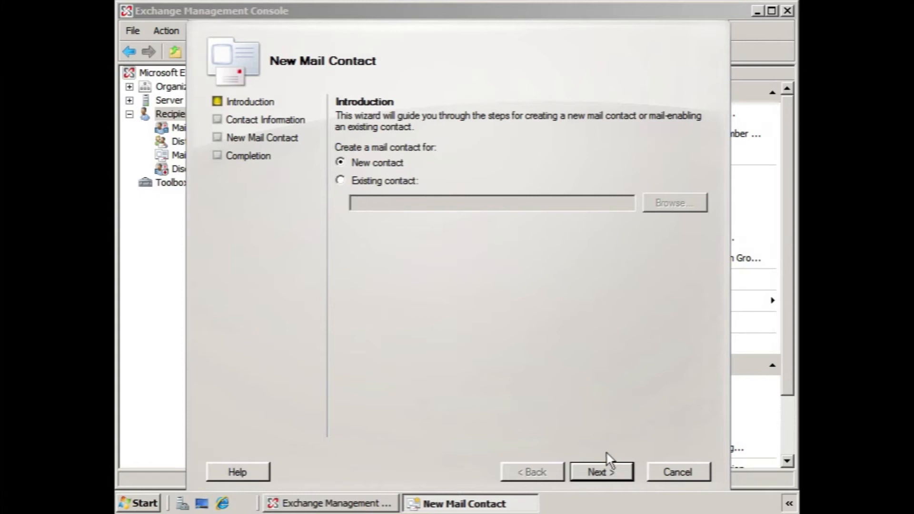
Step: Enter first name ContactOne on the contact information page, auto-filling Name and Alias
{"action": "left_click", "coordinate": [601, 471]}
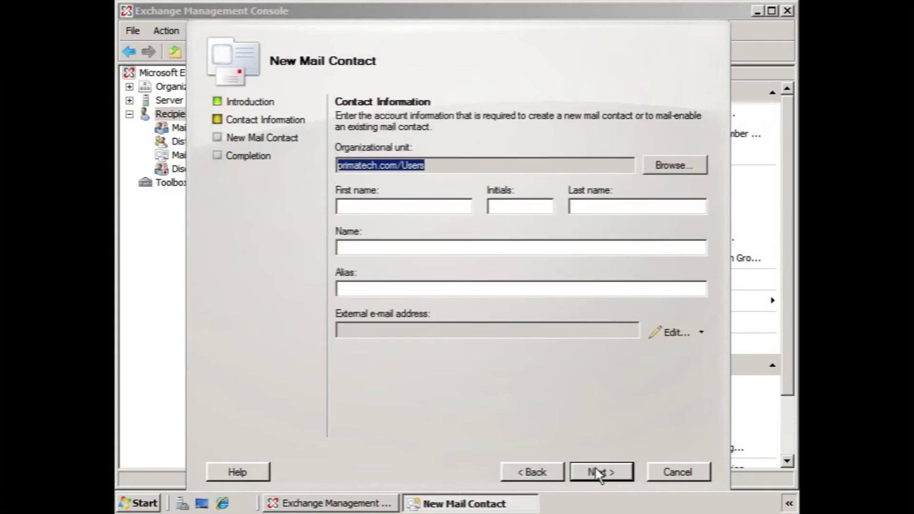
{"action": "mouse_move", "coordinate": [402, 157]}
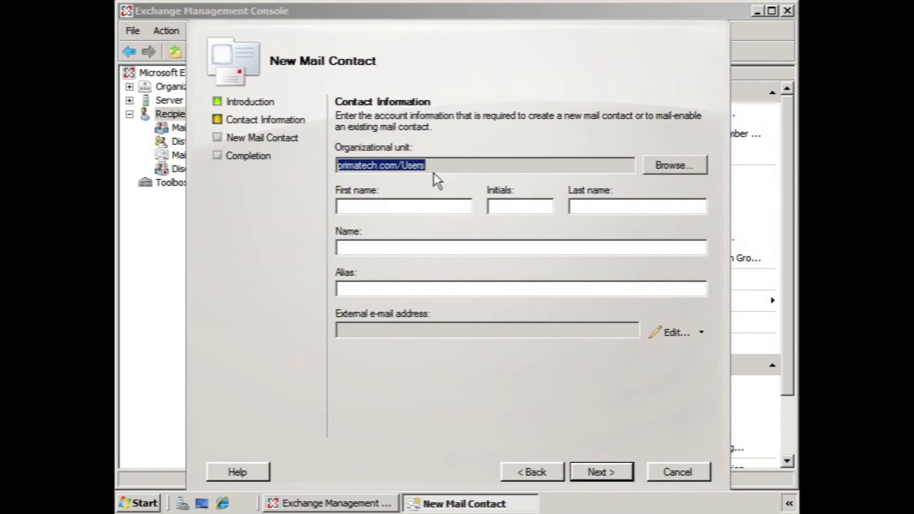
{"action": "mouse_move", "coordinate": [676, 170]}
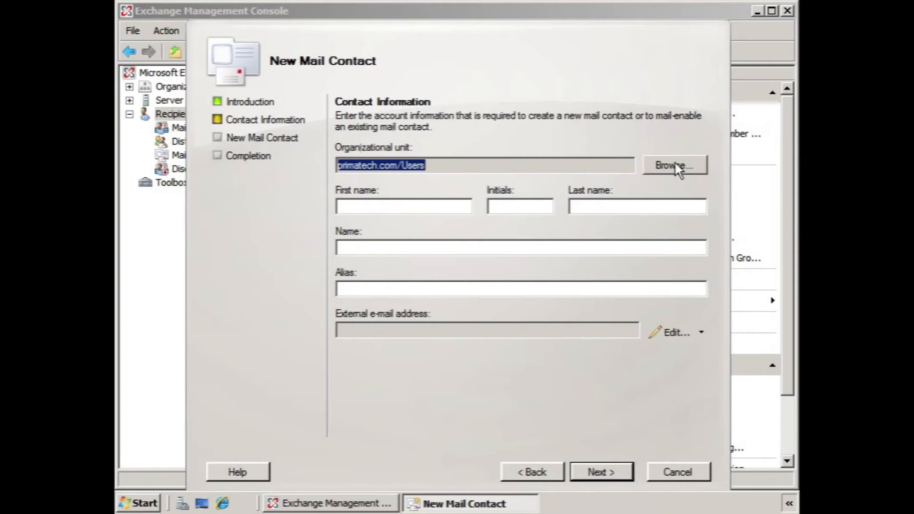
{"action": "left_click", "coordinate": [403, 206]}
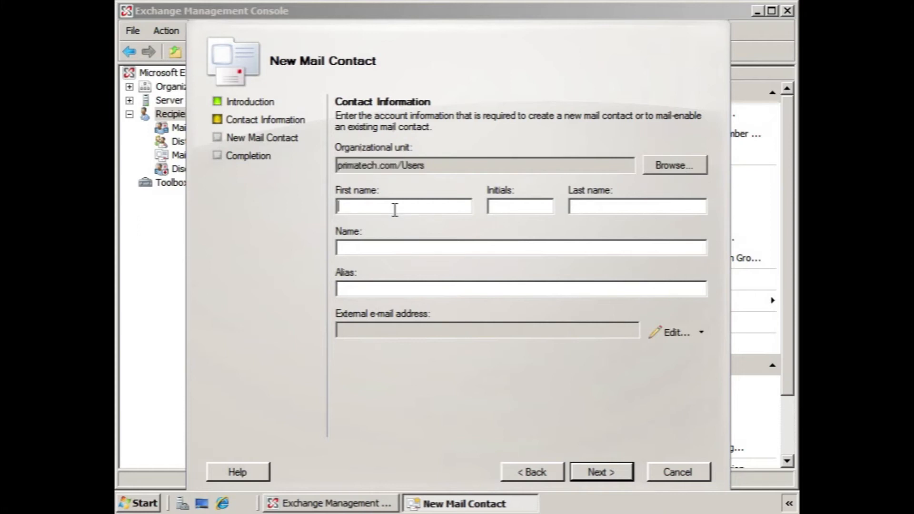
{"action": "type", "text": "Co"}
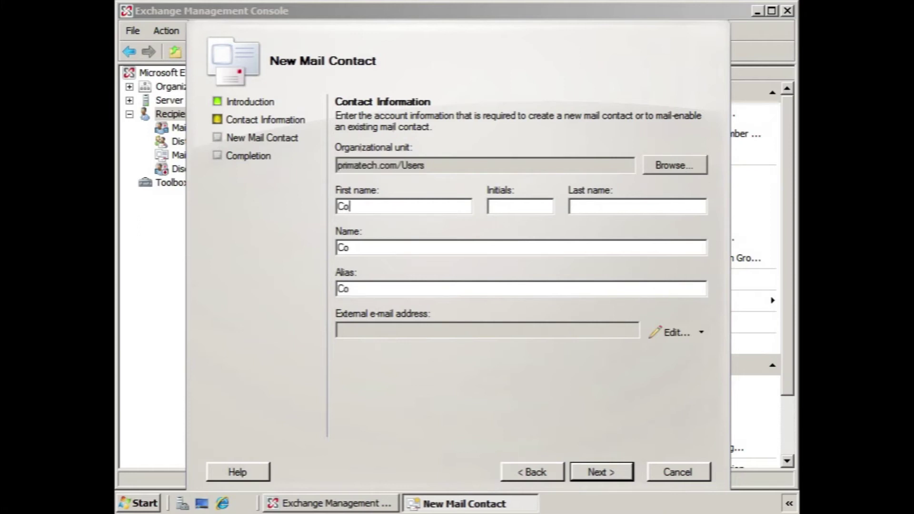
{"action": "type", "text": "ntact"}
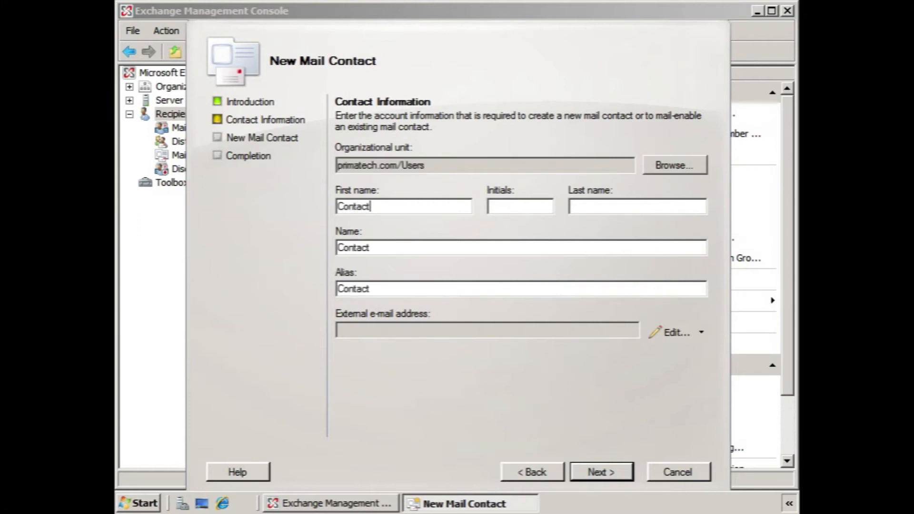
{"action": "type", "text": "One"}
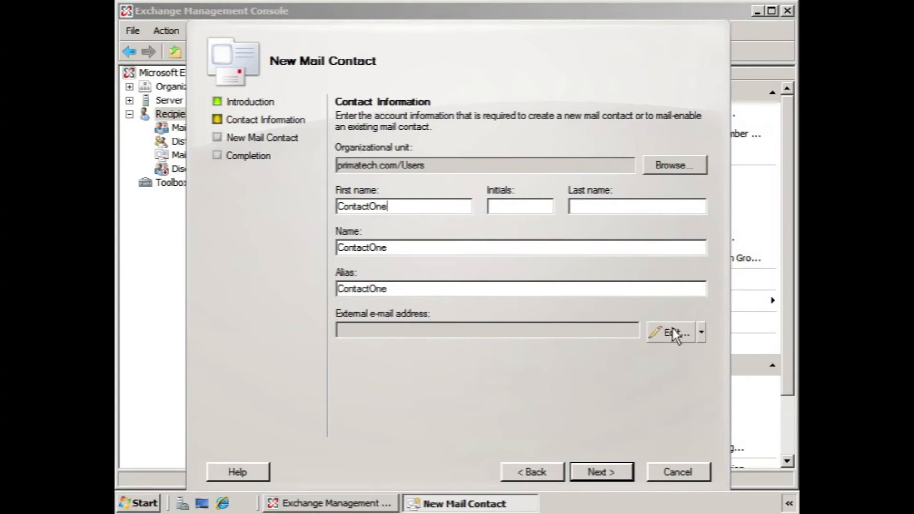
{"action": "left_click", "coordinate": [671, 333]}
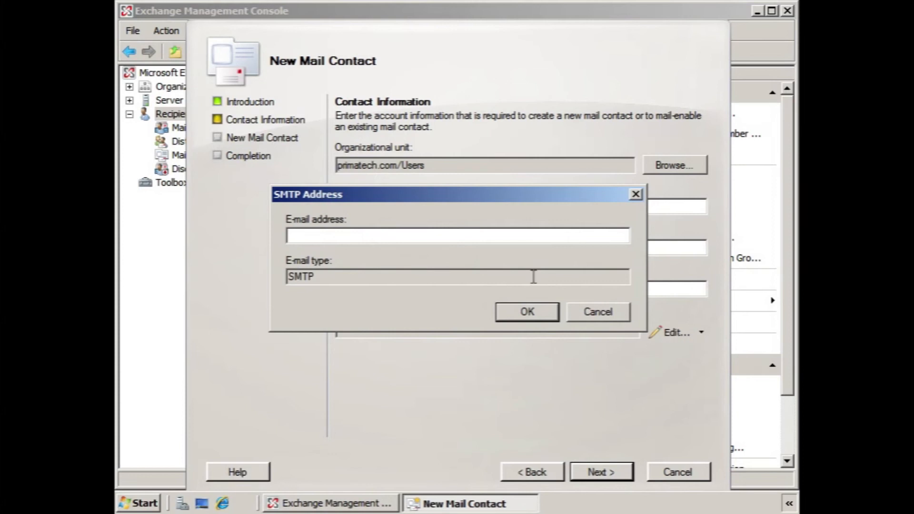
{"action": "mouse_move", "coordinate": [403, 360]}
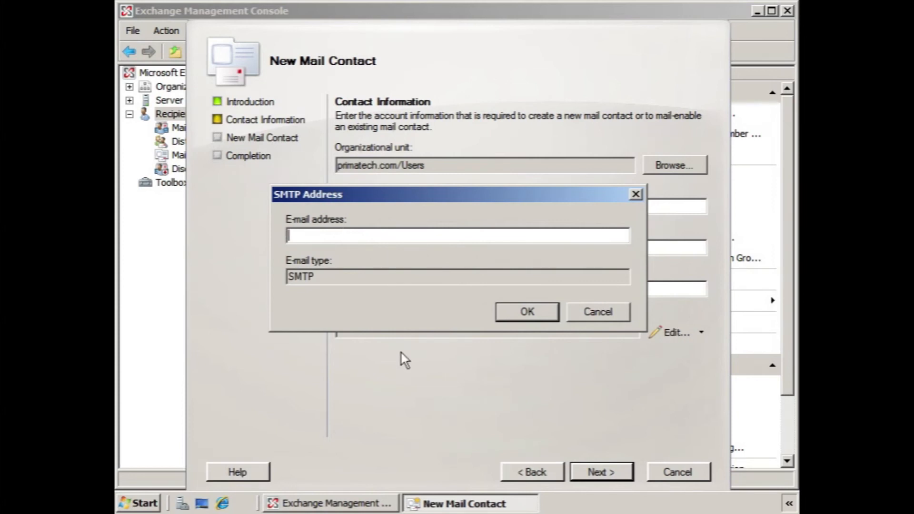
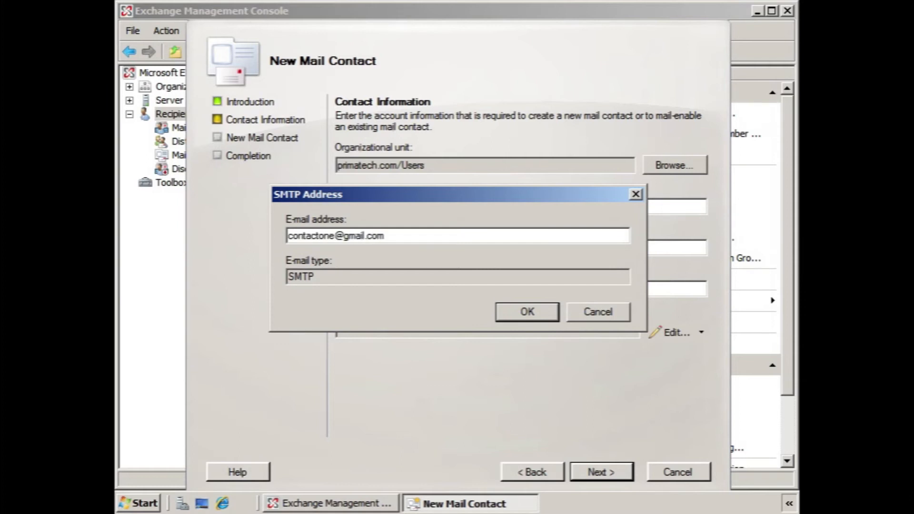
{"action": "left_click", "coordinate": [526, 311]}
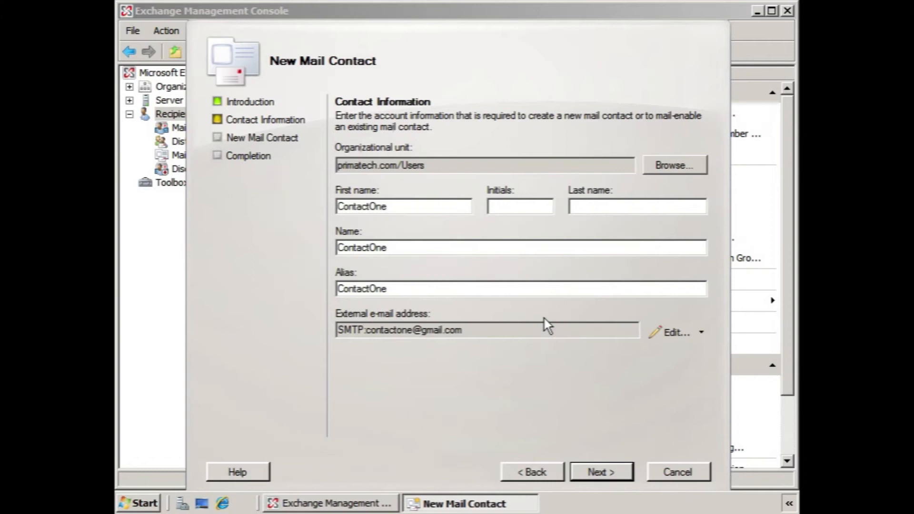
{"action": "mouse_move", "coordinate": [664, 358]}
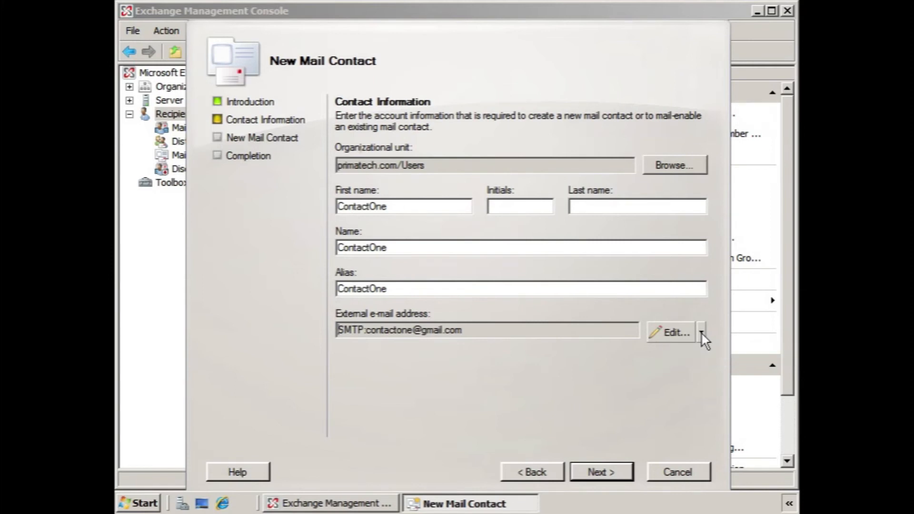
Step: Confirm the external address via the custom address type option
{"action": "left_click", "coordinate": [702, 332]}
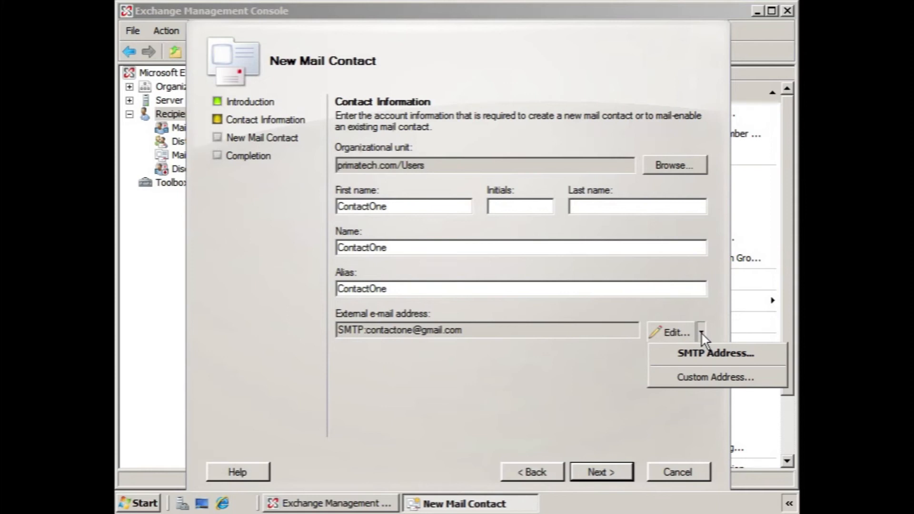
{"action": "mouse_move", "coordinate": [714, 377]}
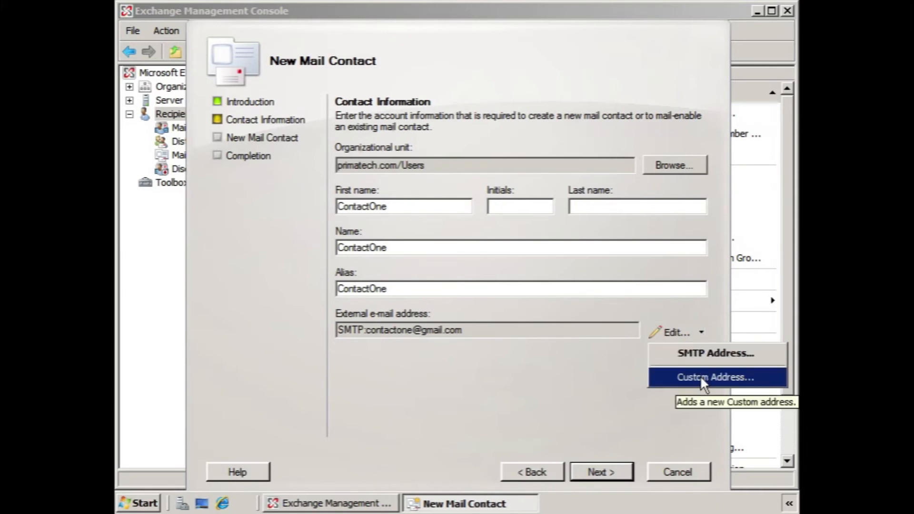
{"action": "left_click", "coordinate": [715, 377]}
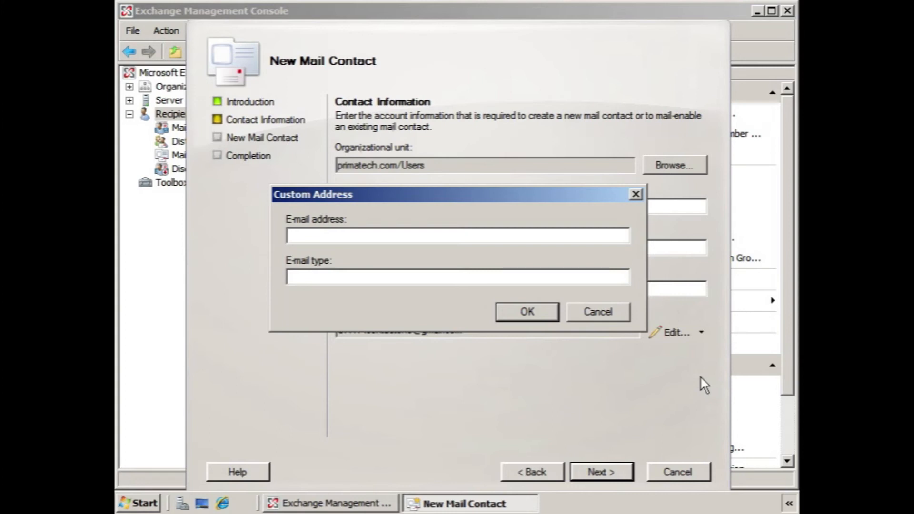
{"action": "mouse_move", "coordinate": [636, 344]}
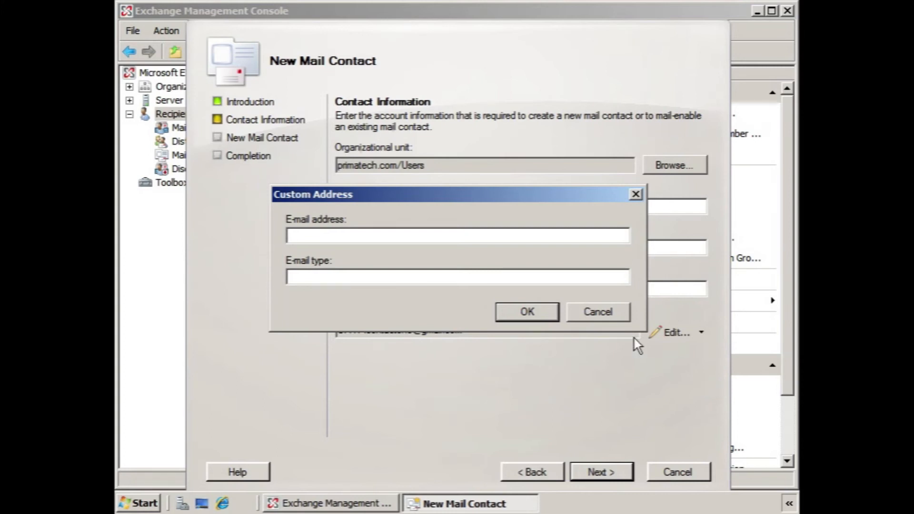
{"action": "left_click", "coordinate": [526, 311]}
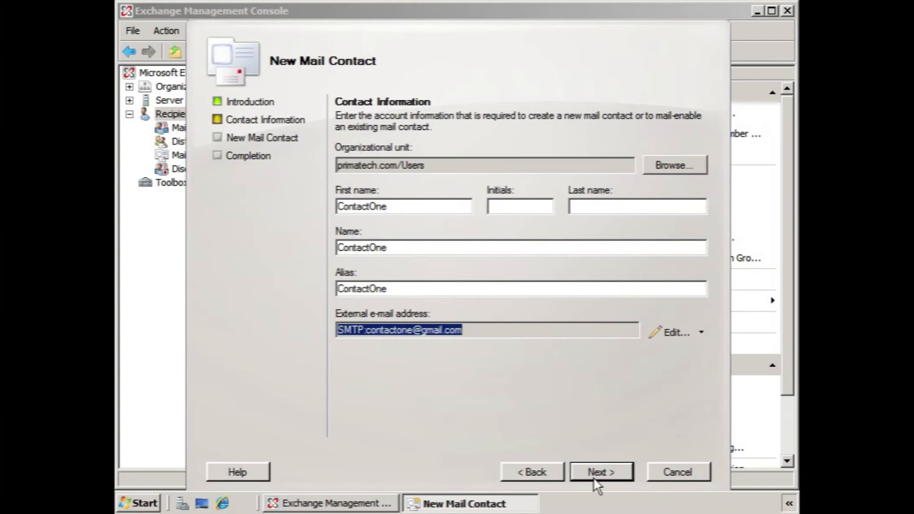
Step: Review the summary, create the mail contact ContactOne and finish the wizard
{"action": "left_click", "coordinate": [601, 471]}
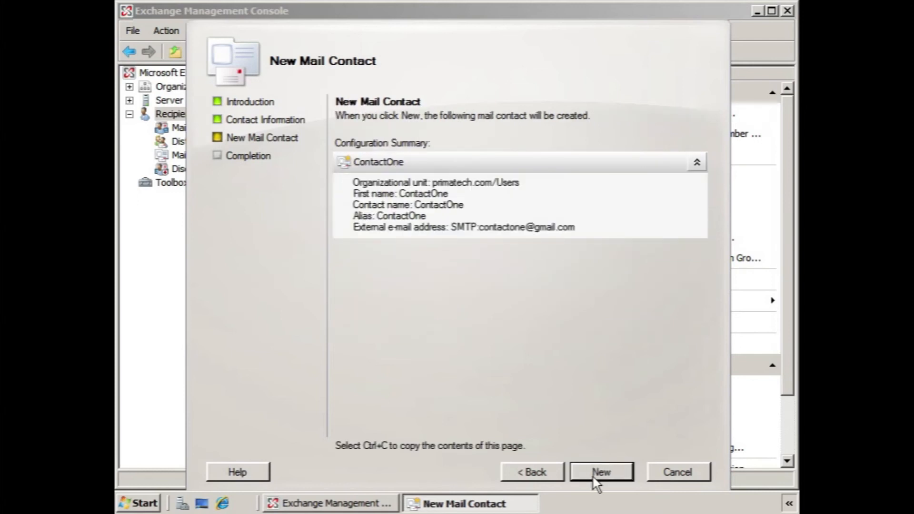
{"action": "mouse_move", "coordinate": [601, 469]}
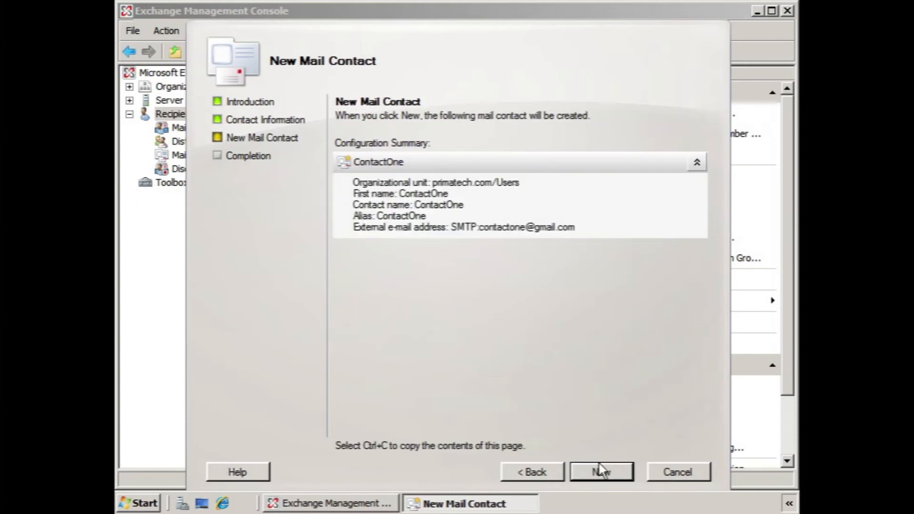
{"action": "left_click", "coordinate": [601, 471]}
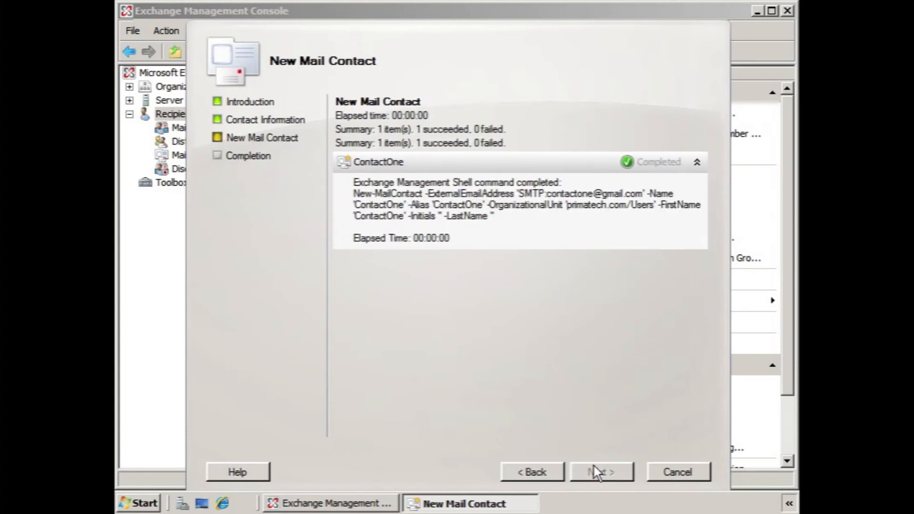
{"action": "left_click", "coordinate": [601, 471]}
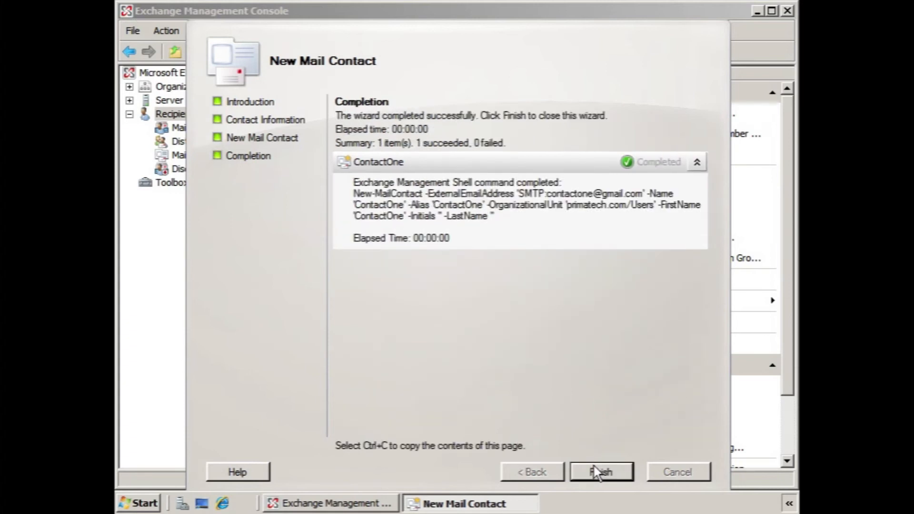
{"action": "left_click", "coordinate": [601, 472]}
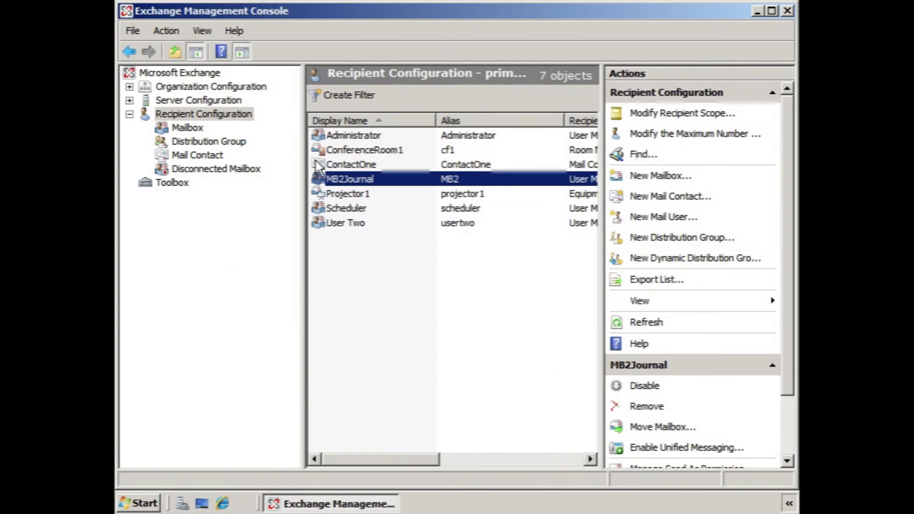
{"action": "mouse_move", "coordinate": [322, 185]}
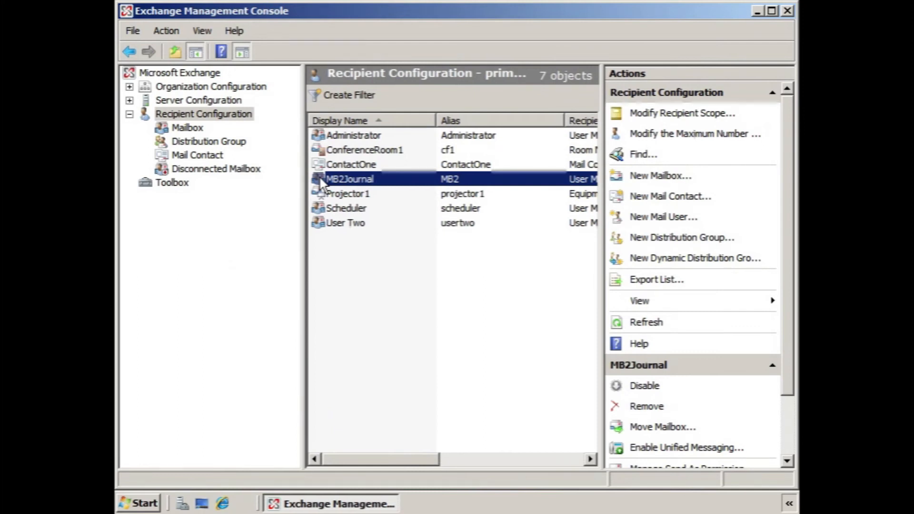
{"action": "mouse_move", "coordinate": [320, 217]}
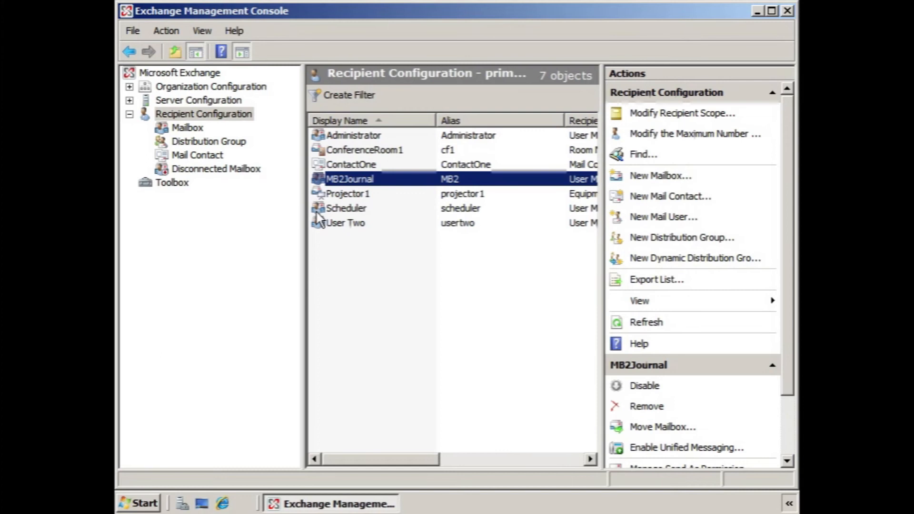
{"action": "mouse_move", "coordinate": [351, 162]}
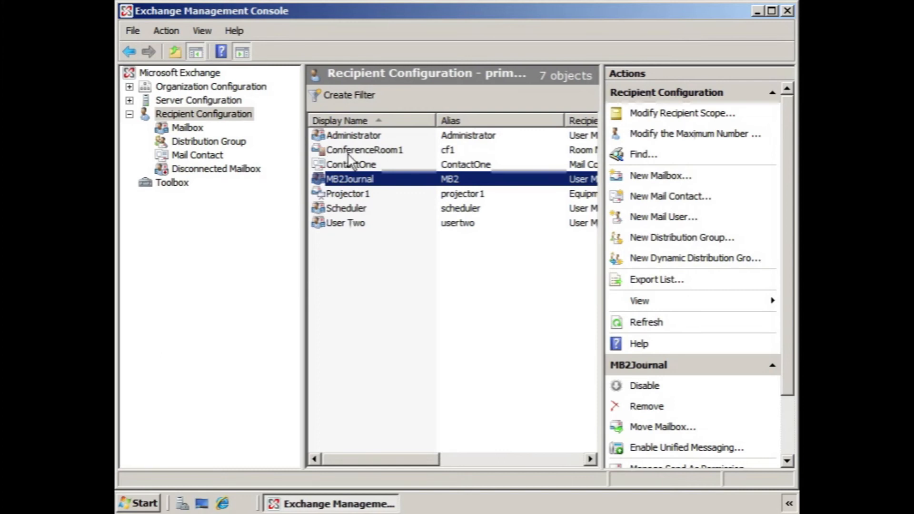
{"action": "mouse_move", "coordinate": [368, 181]}
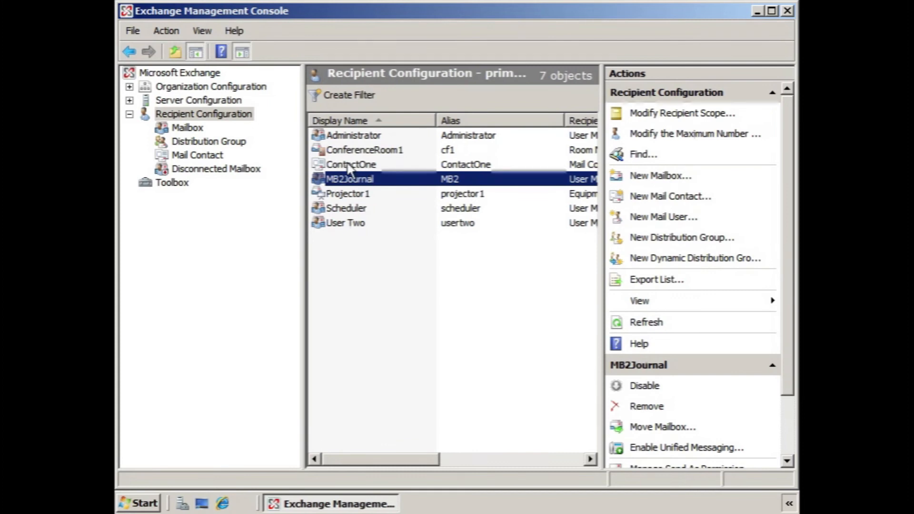
Step: Bring up the Windows Start menu after checking ContactOne in the recipient list
{"action": "left_click", "coordinate": [137, 503]}
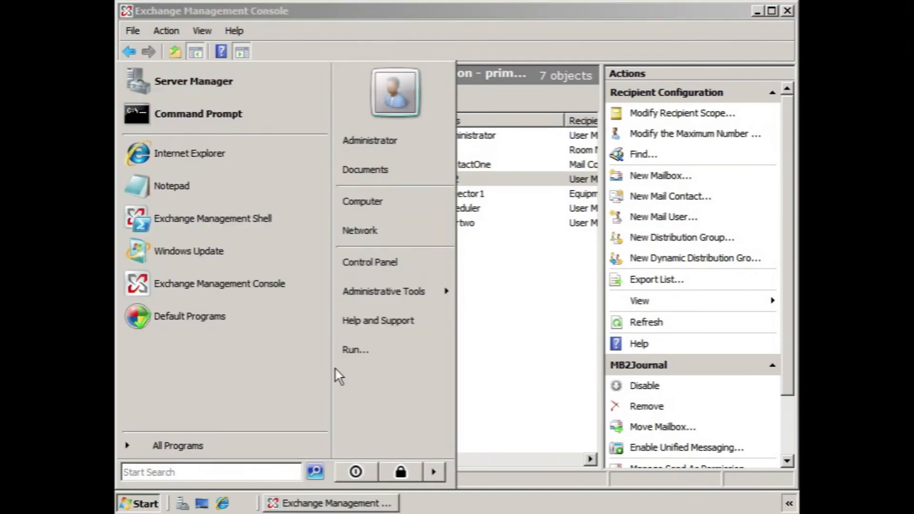
Step: Launch Active Directory Users and Computers and open ContactOne's properties from Users
{"action": "left_click", "coordinate": [382, 292]}
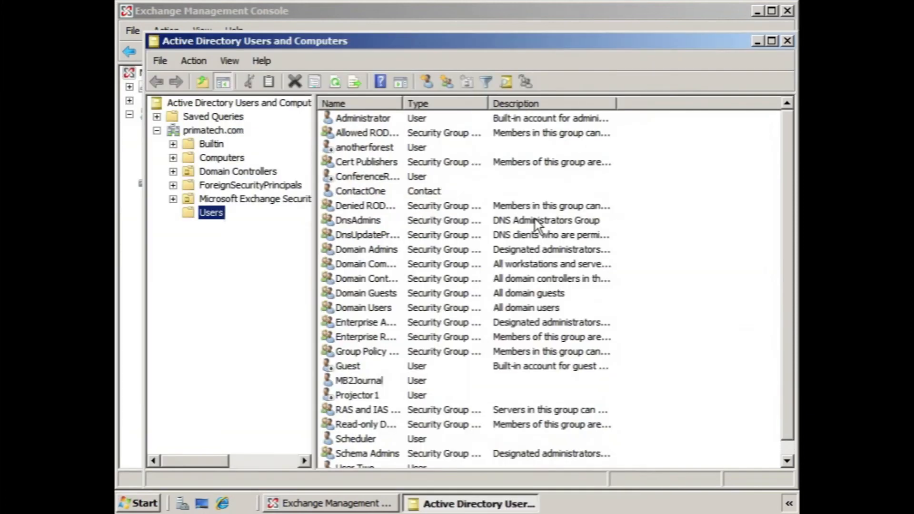
{"action": "mouse_move", "coordinate": [379, 197]}
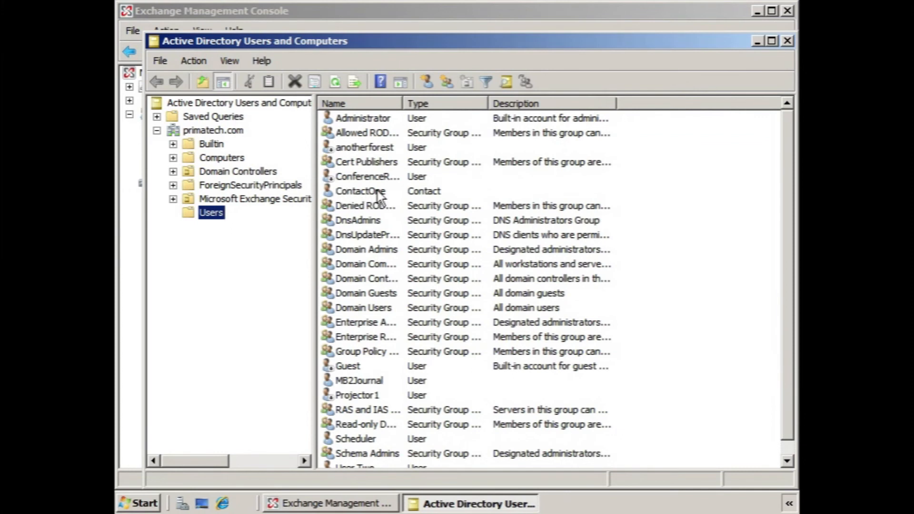
{"action": "mouse_move", "coordinate": [412, 206]}
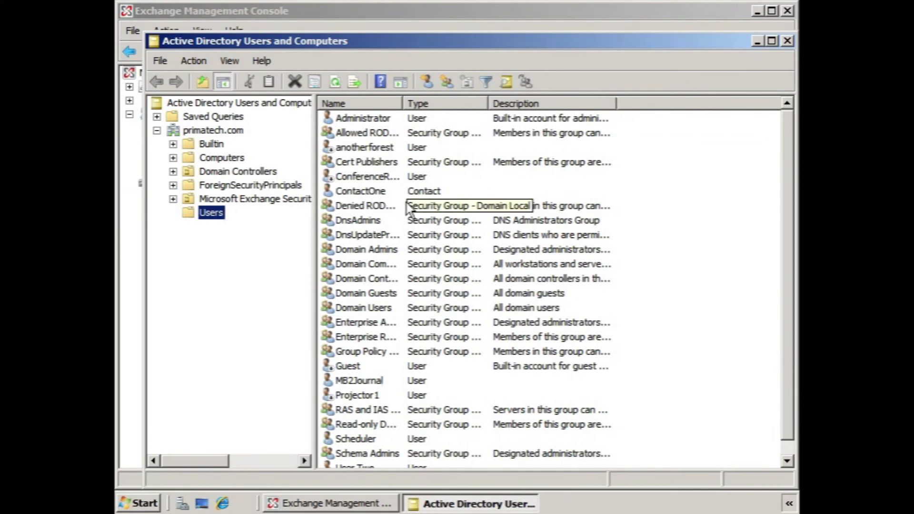
{"action": "mouse_move", "coordinate": [359, 191]}
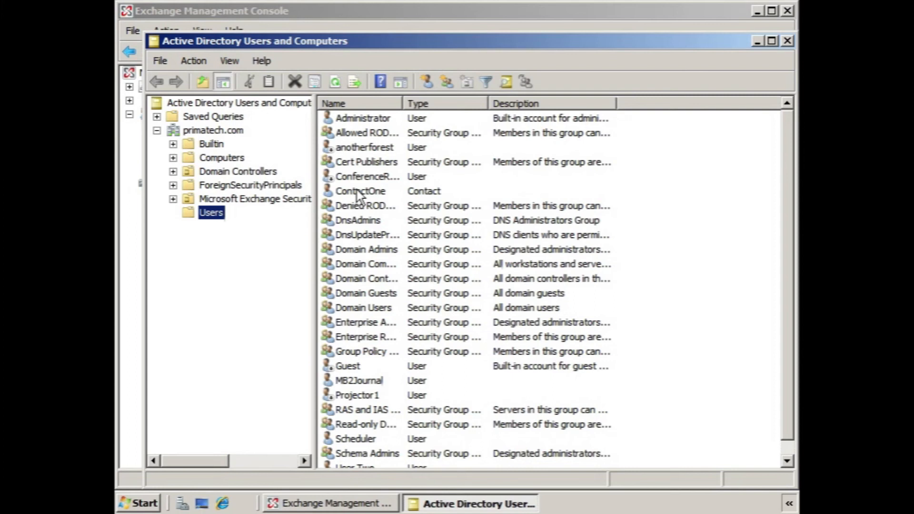
{"action": "double_click", "coordinate": [360, 191]}
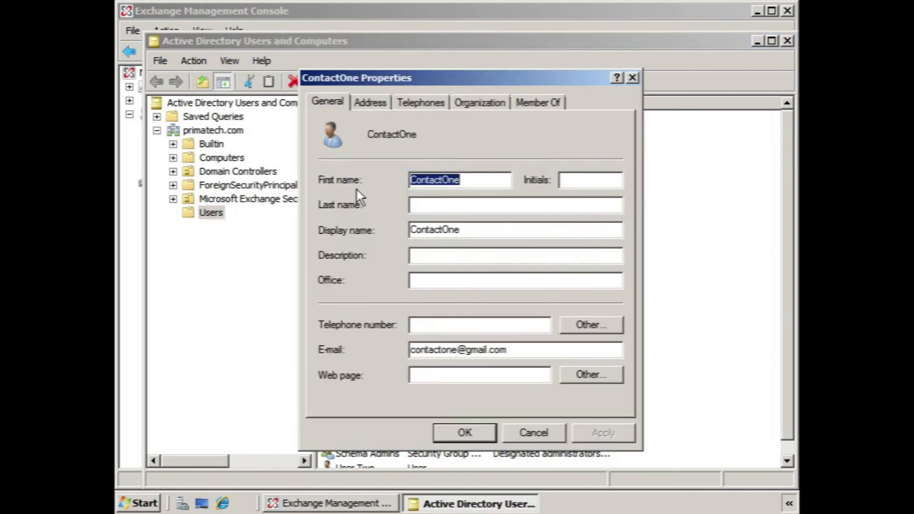
{"action": "mouse_move", "coordinate": [586, 129]}
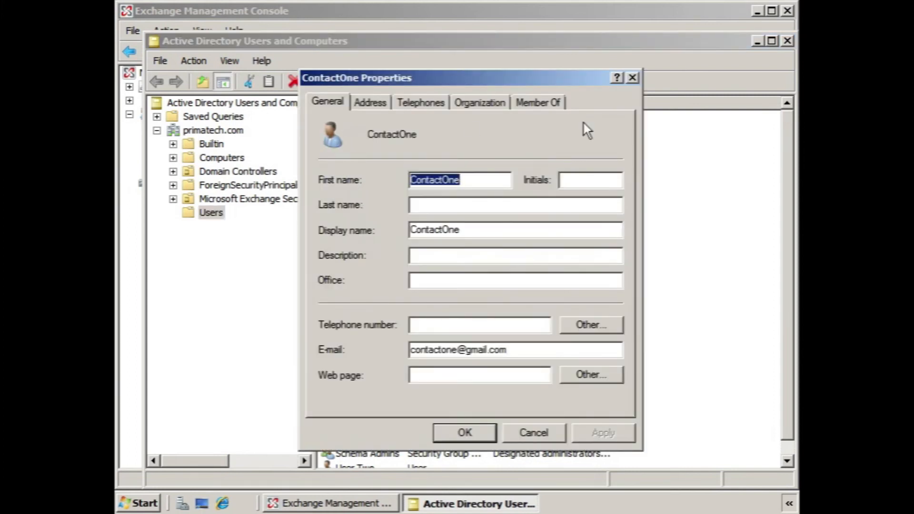
Step: Review ContactOne's Address details, close its properties and return to the Exchange console
{"action": "left_click", "coordinate": [369, 102]}
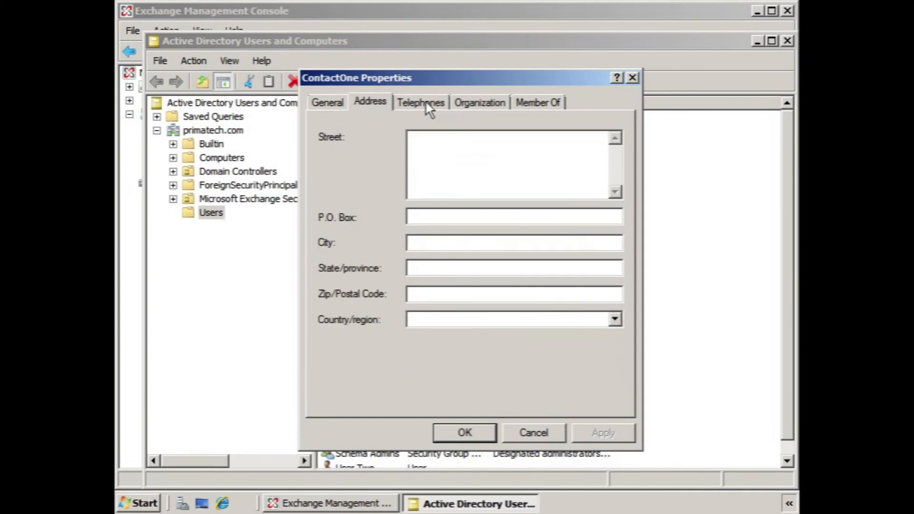
{"action": "left_click", "coordinate": [479, 102]}
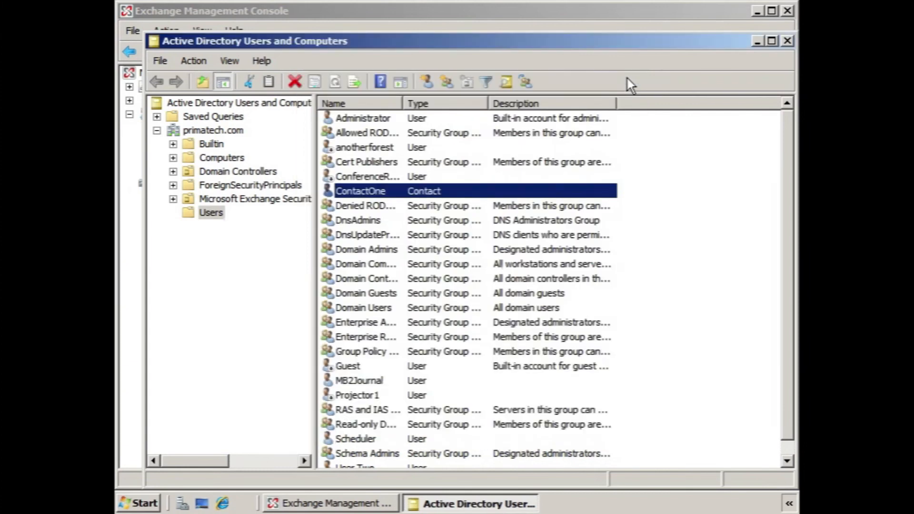
{"action": "left_click", "coordinate": [329, 503]}
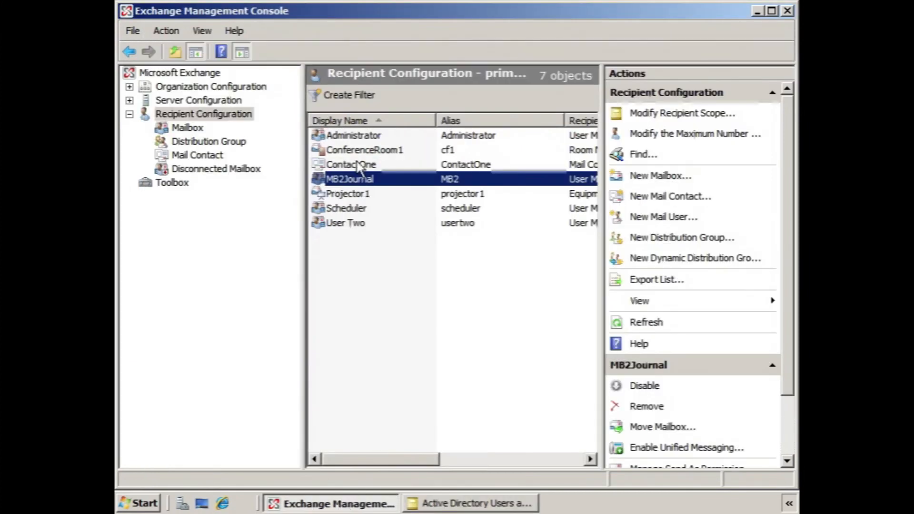
Step: Open ContactOne's Exchange properties and view its Address and Phone details
{"action": "double_click", "coordinate": [351, 164]}
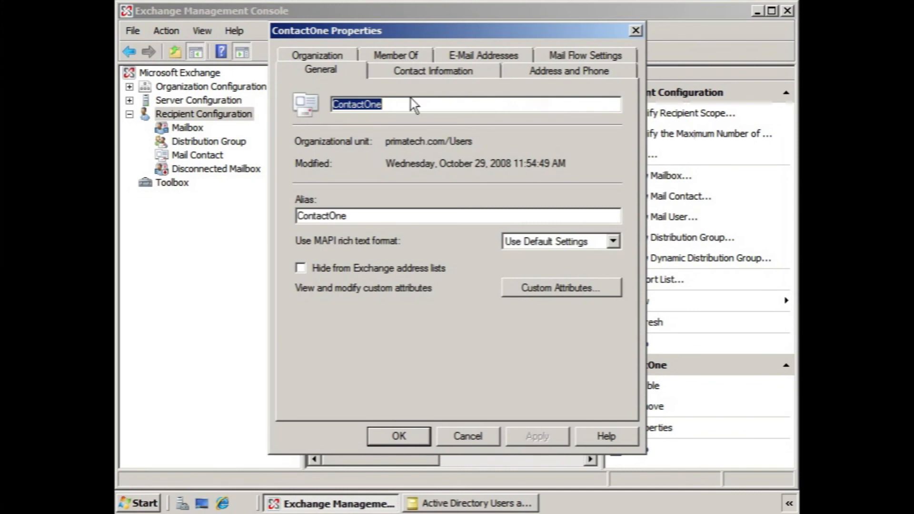
{"action": "left_click", "coordinate": [432, 70]}
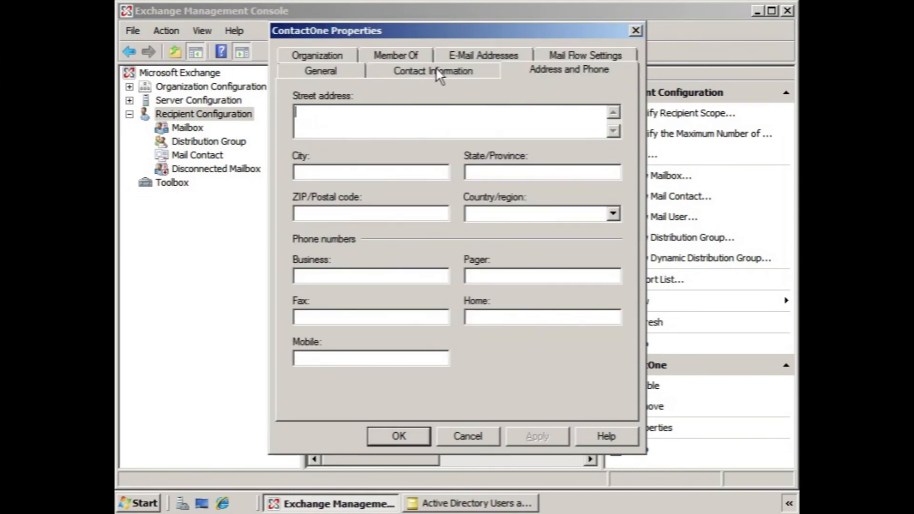
{"action": "mouse_move", "coordinate": [481, 107]}
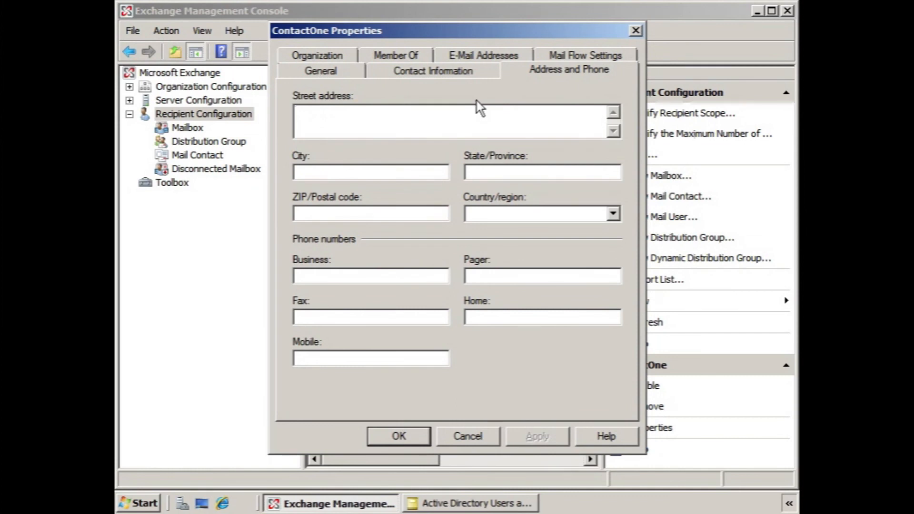
{"action": "mouse_move", "coordinate": [424, 488]}
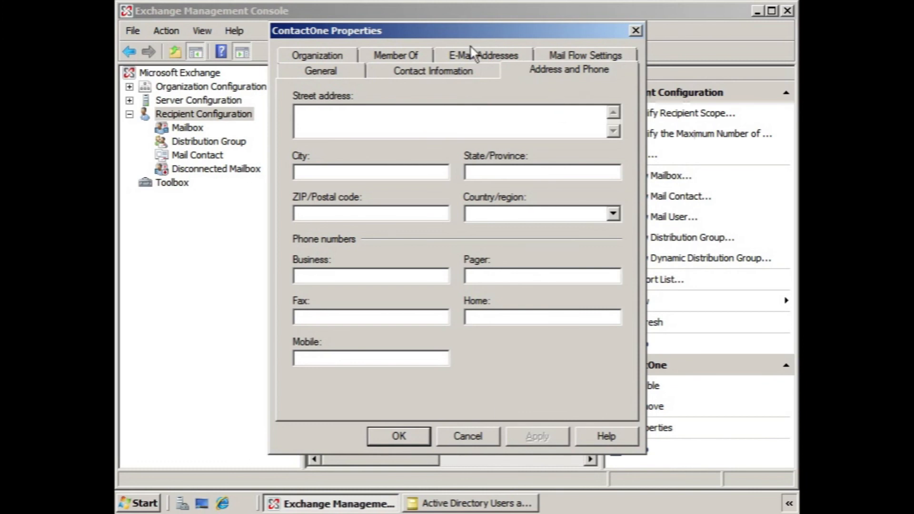
Step: Review ContactOne's E-Mail Addresses and Mail Flow Settings, then close the properties with OK
{"action": "left_click", "coordinate": [482, 69]}
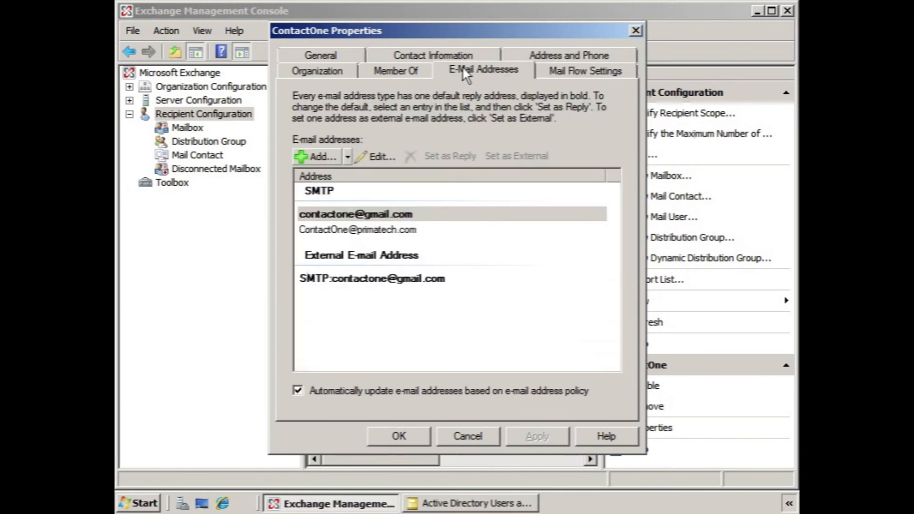
{"action": "left_click", "coordinate": [584, 70]}
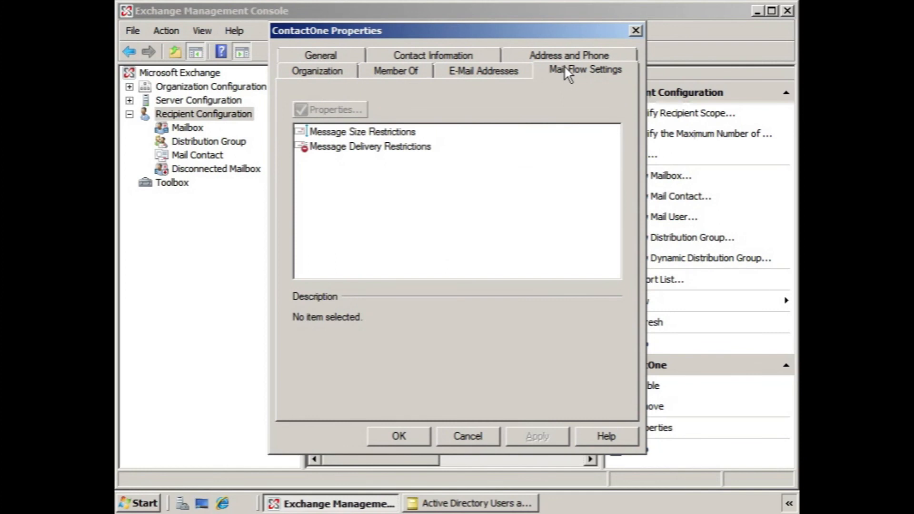
{"action": "mouse_move", "coordinate": [530, 104]}
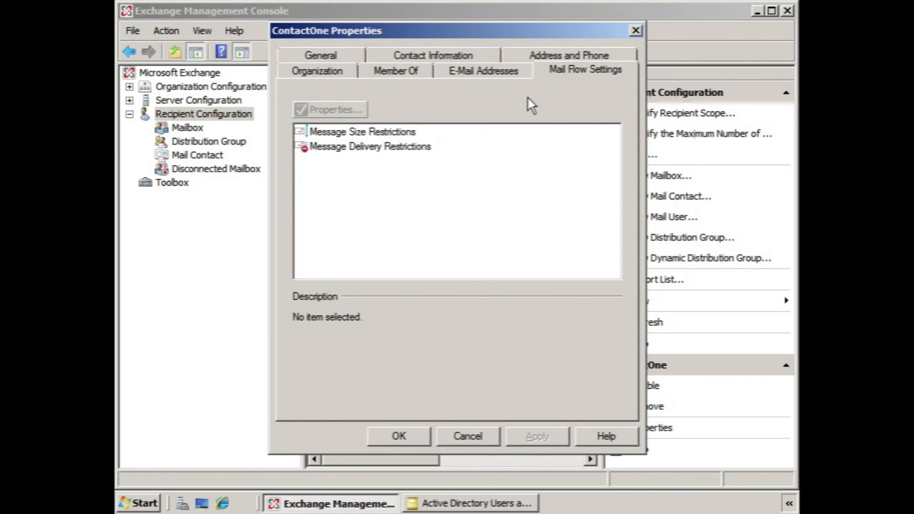
{"action": "left_click", "coordinate": [467, 436]}
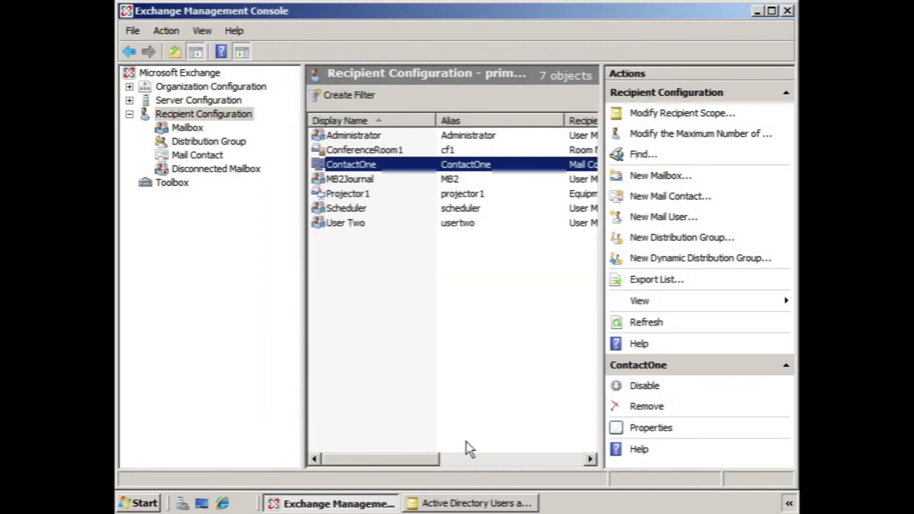
{"action": "mouse_move", "coordinate": [431, 364]}
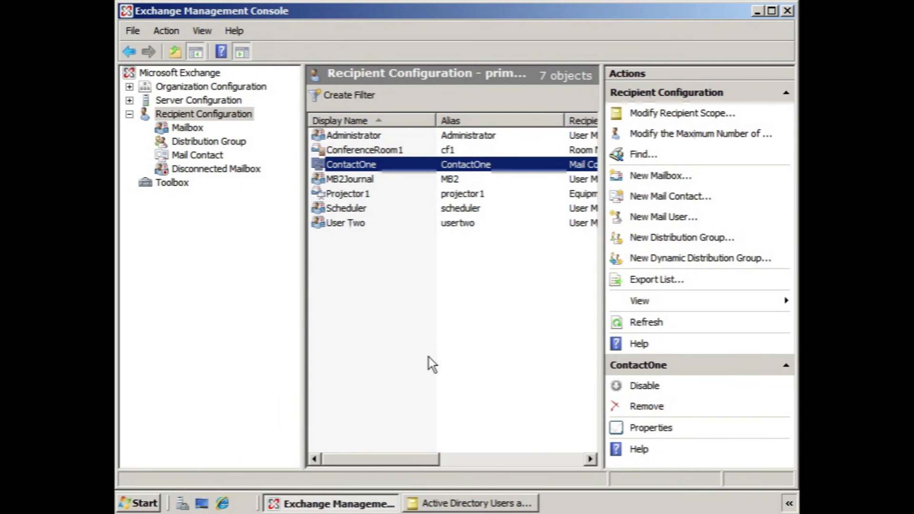